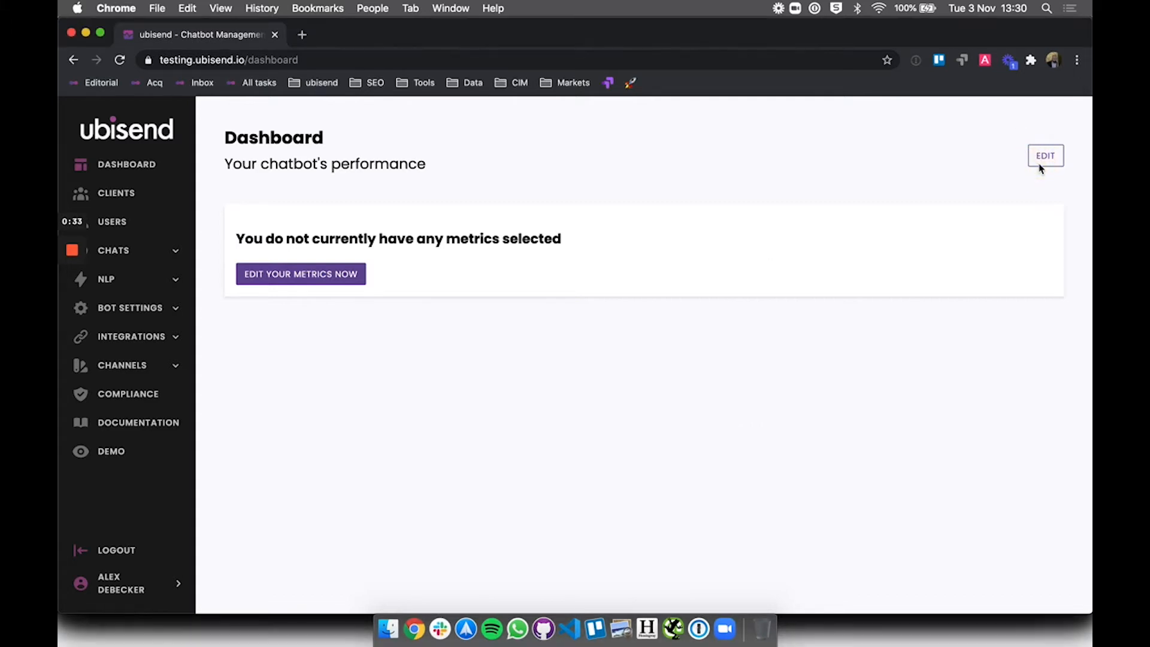
# - Enter dashboard edit mode and add Not Helpful FAQs and Messages Per Intervals from View Metrics
pyautogui.click(1044, 156)
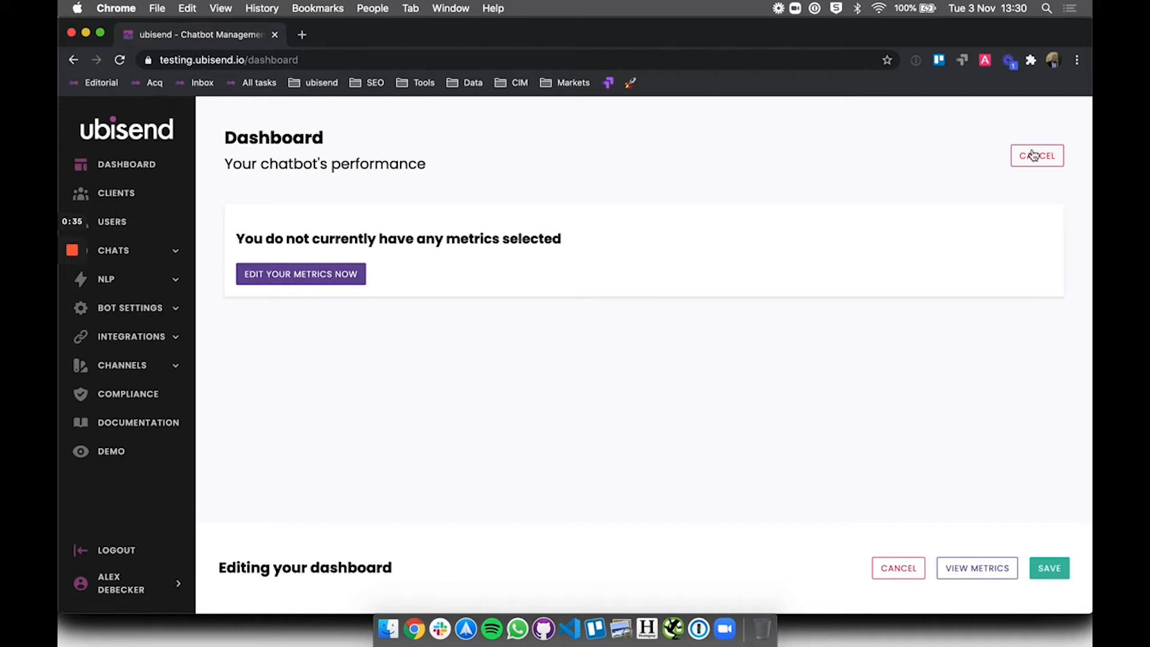
pyautogui.moveTo(955, 595)
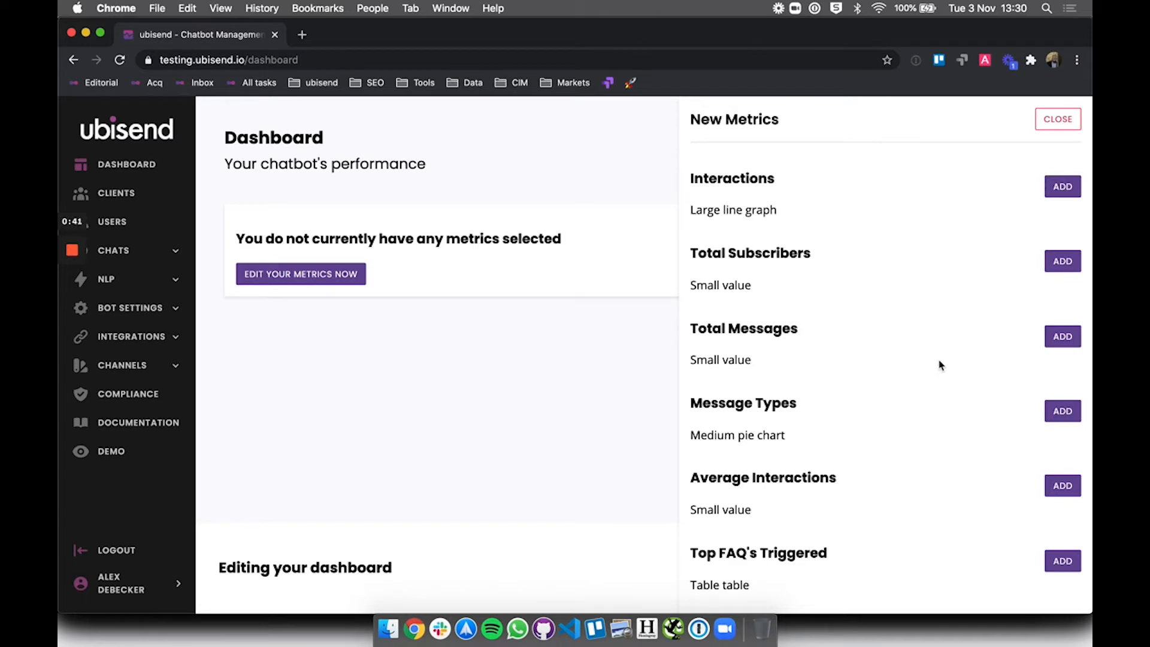
pyautogui.scroll(-3)
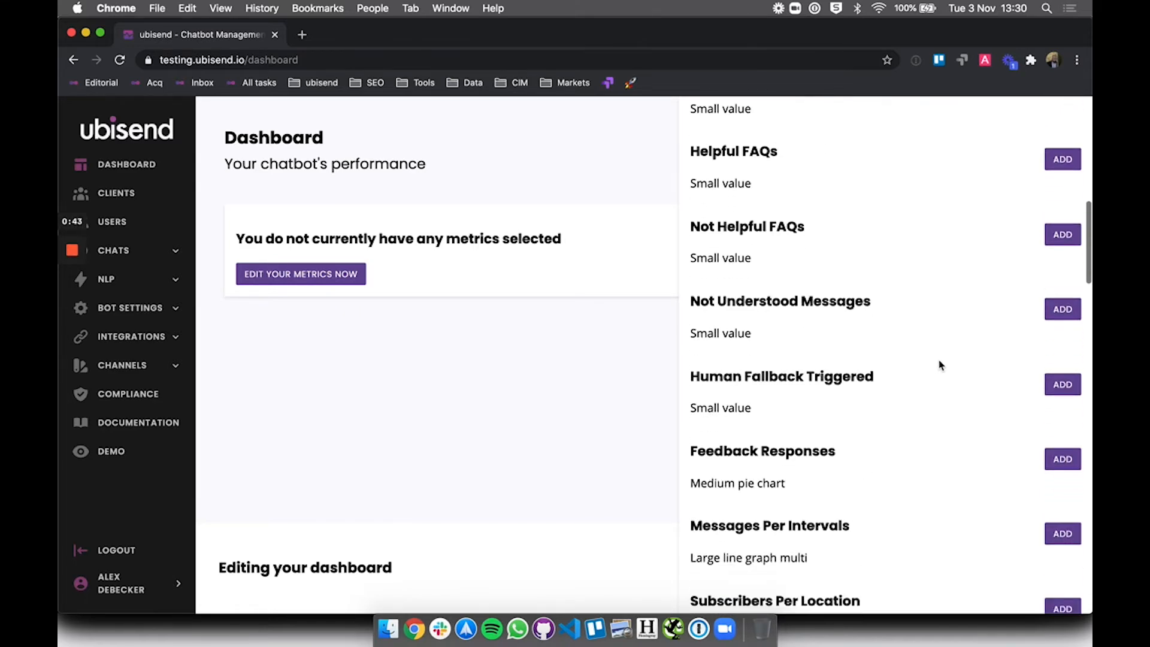
pyautogui.scroll(-3)
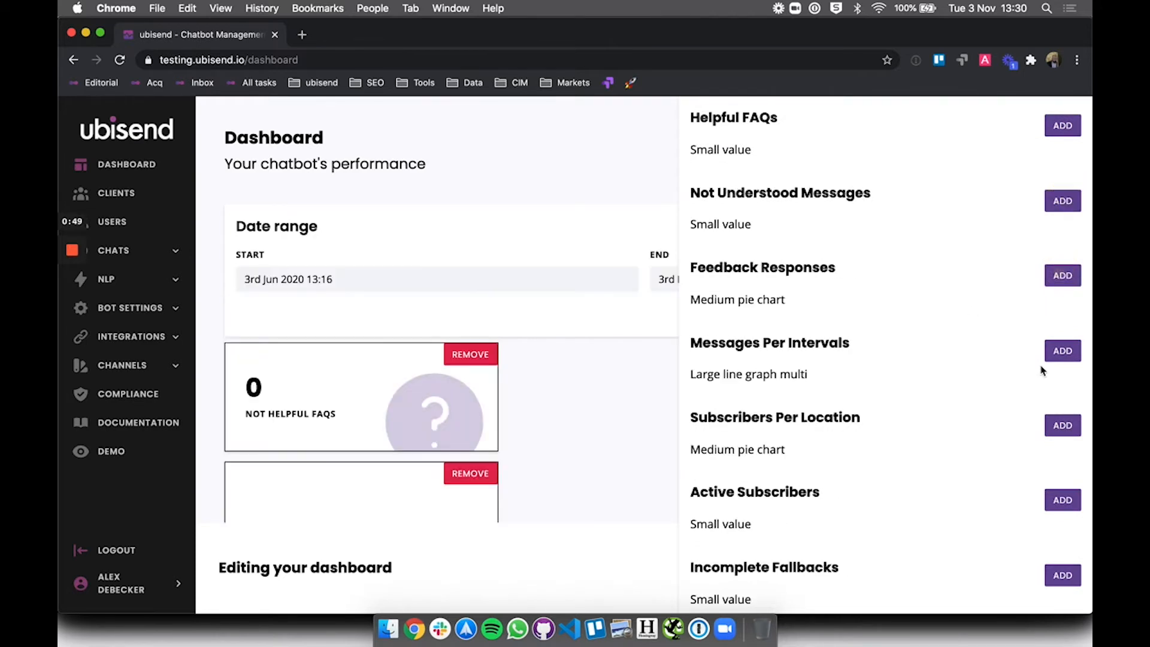
pyautogui.scroll(-3)
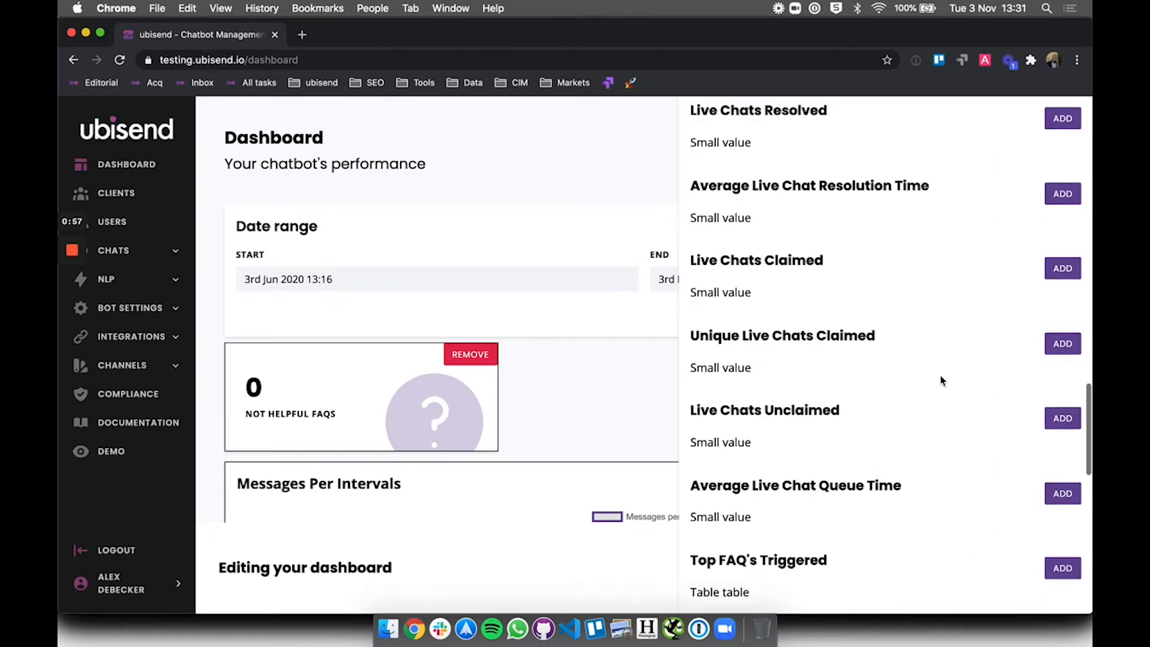
pyautogui.scroll(-3)
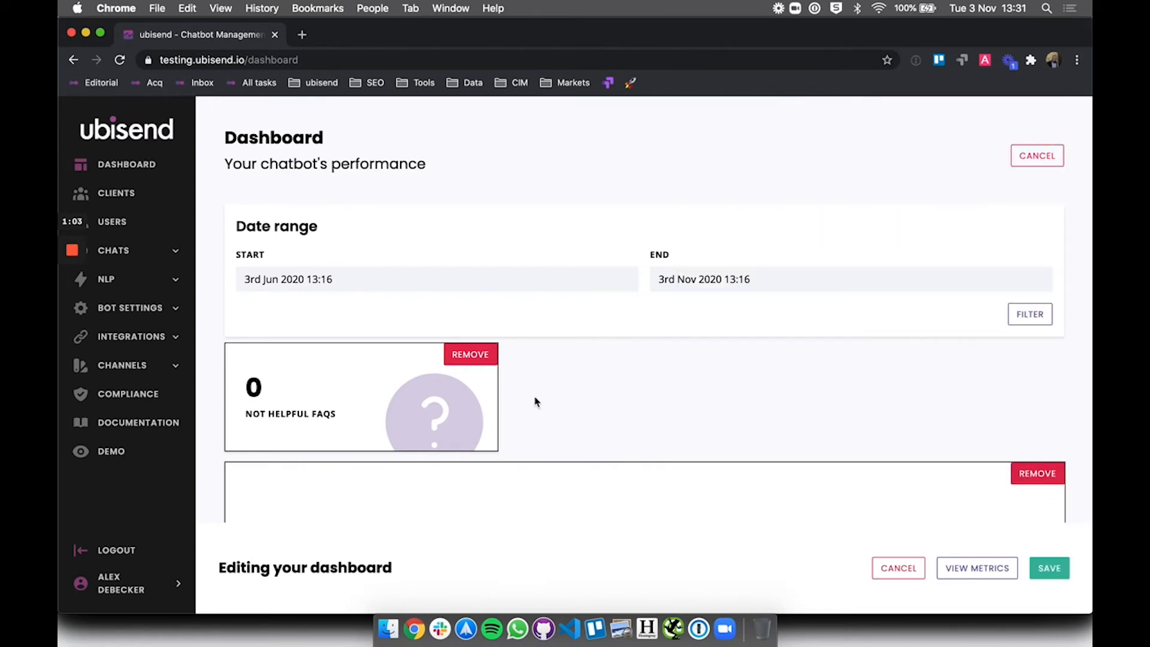
# - Save the dashboard twice so the new widgets persist on the regular view
pyautogui.scroll(-3)
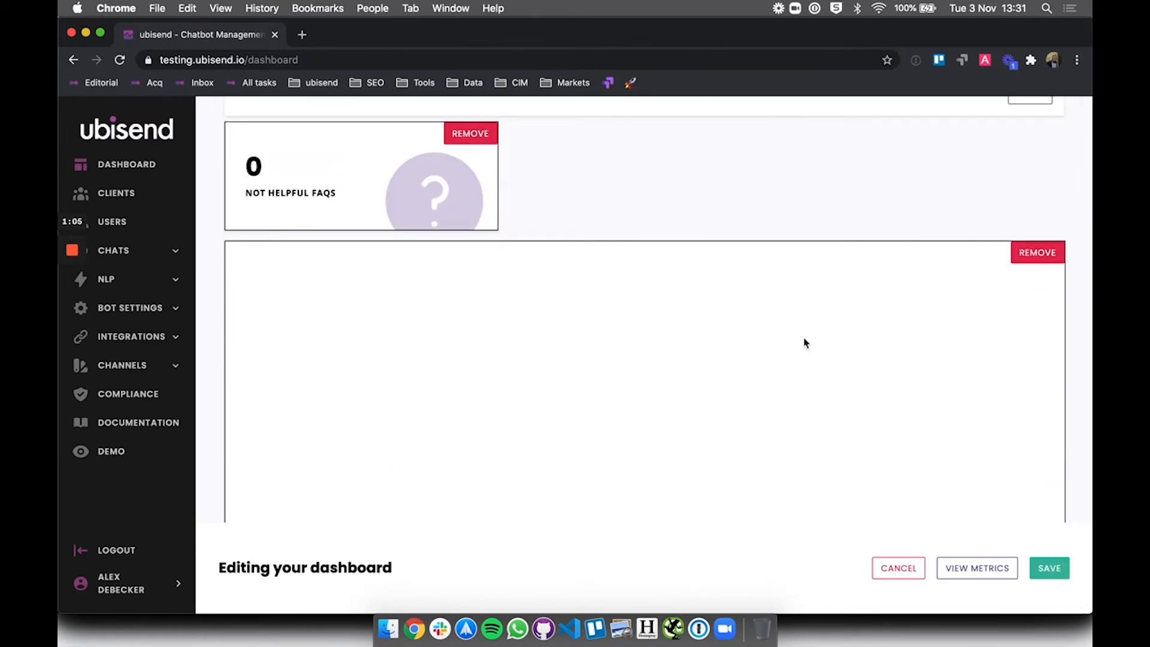
pyautogui.click(1048, 567)
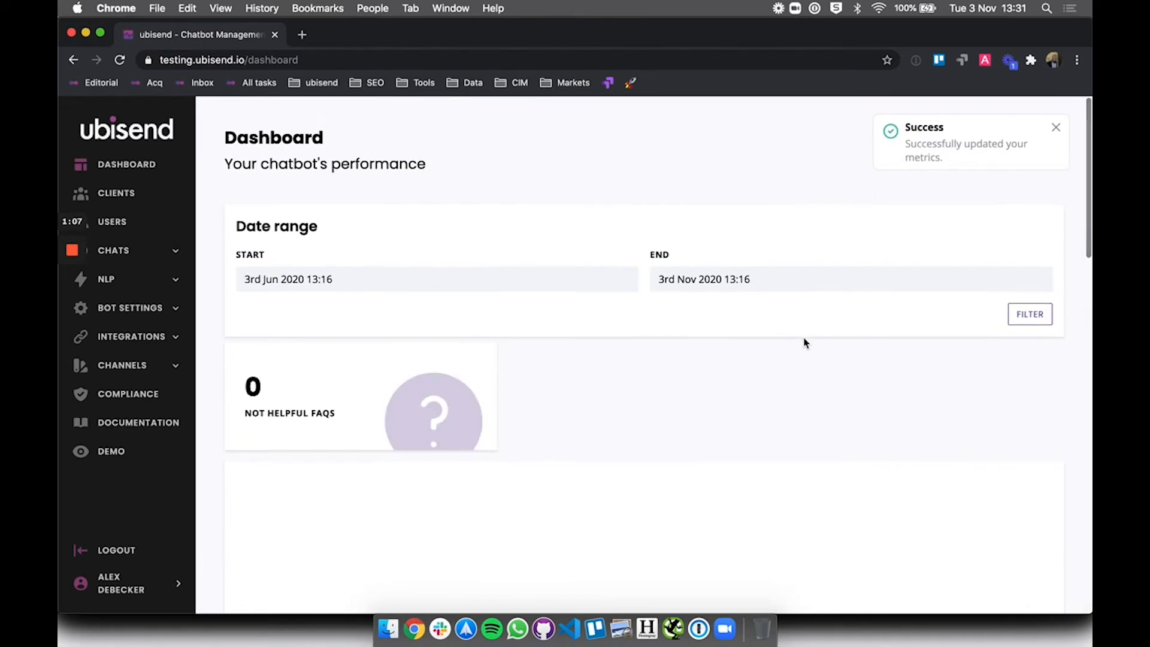
pyautogui.scroll(-3)
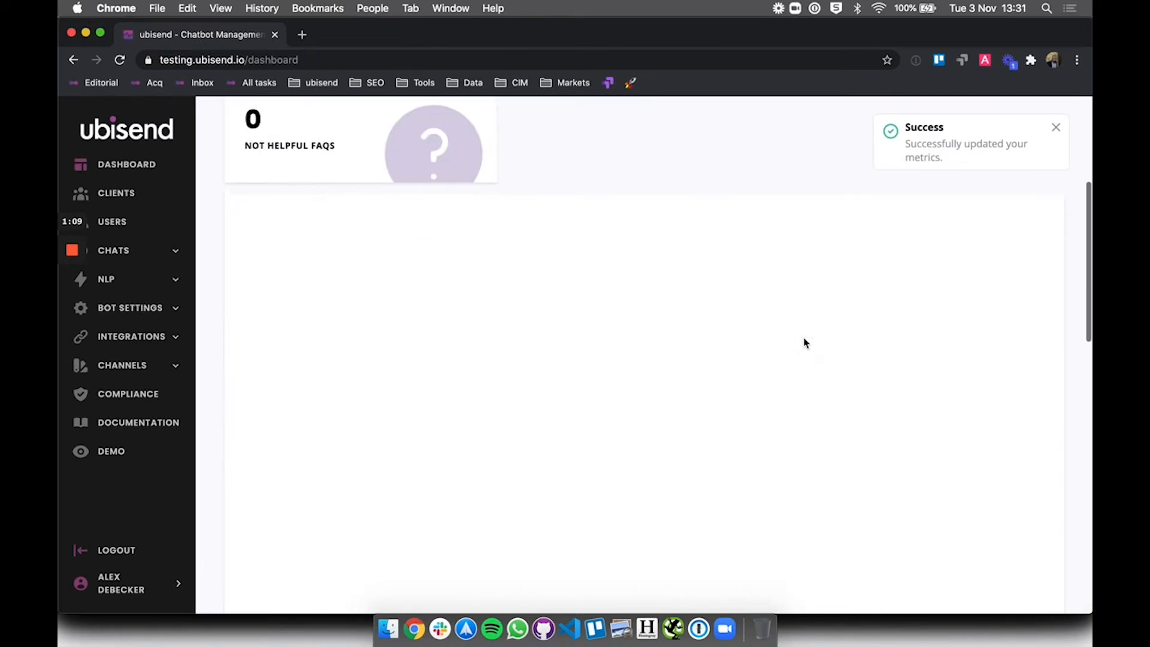
pyautogui.scroll(-3)
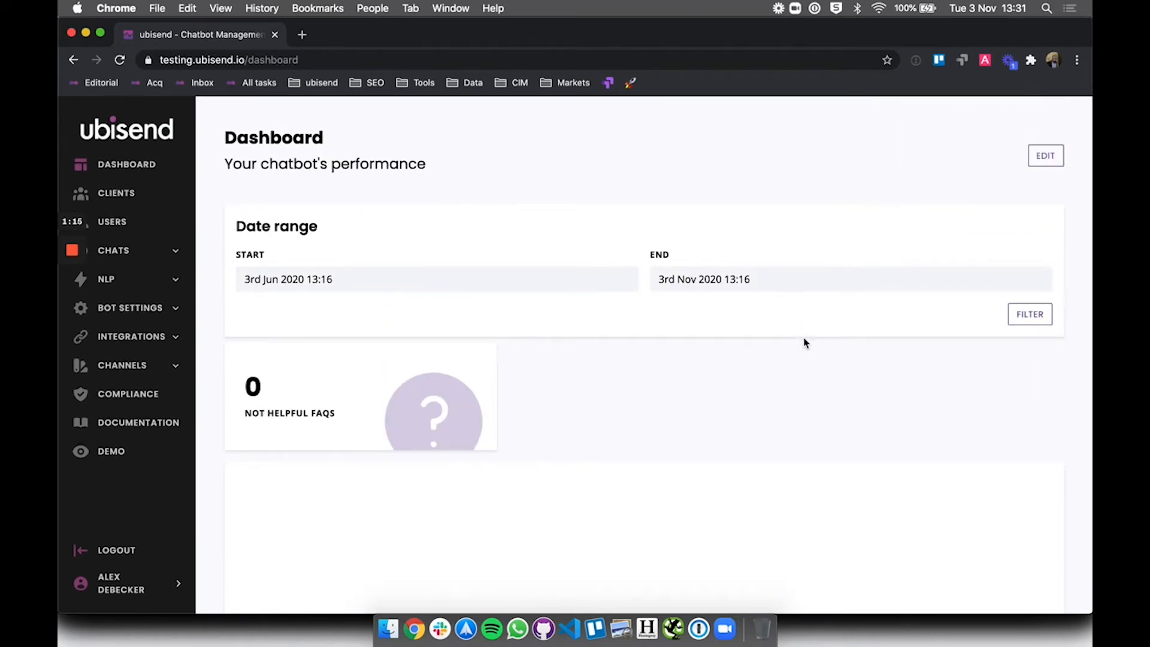
pyautogui.click(1045, 156)
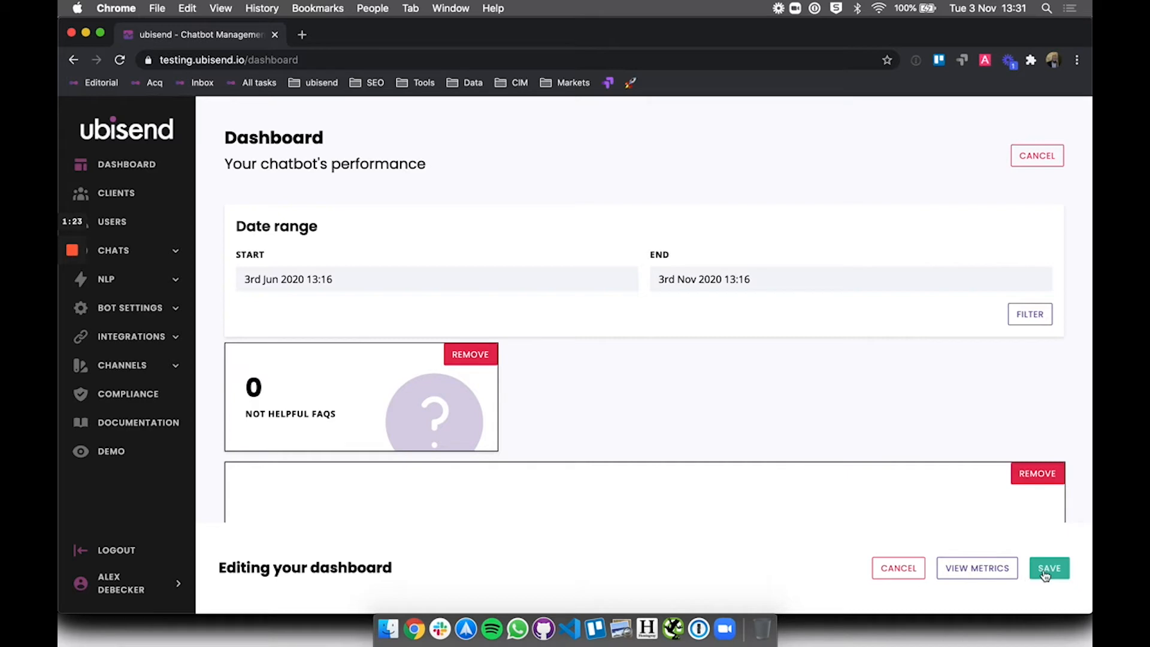
pyautogui.click(1048, 567)
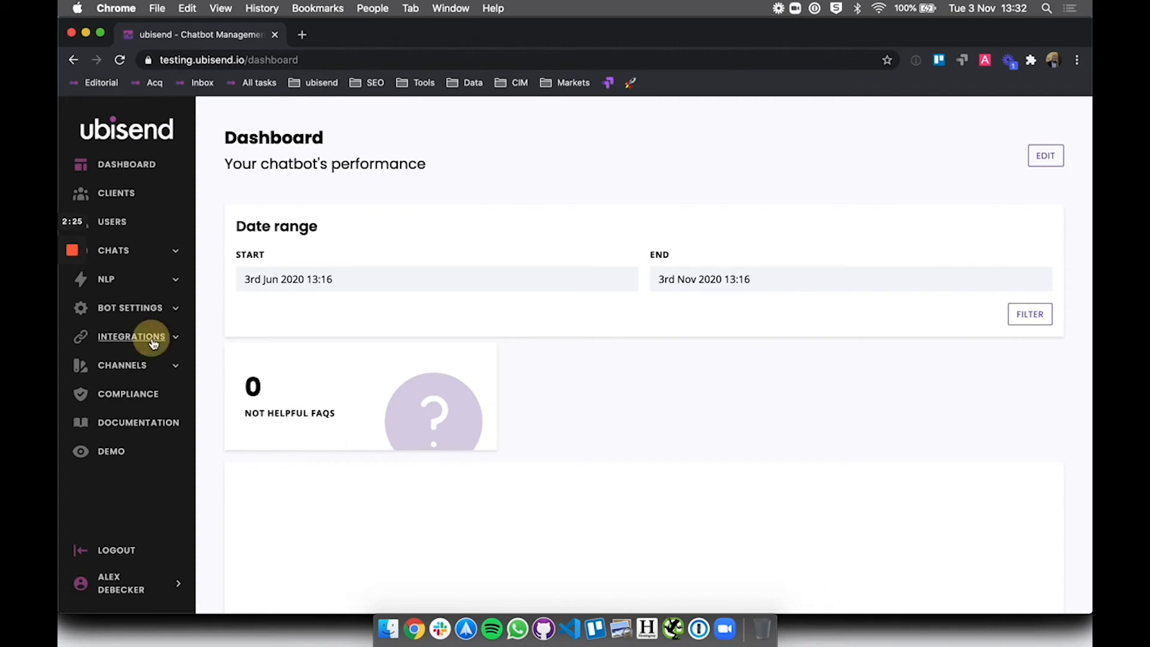
pyautogui.click(132, 335)
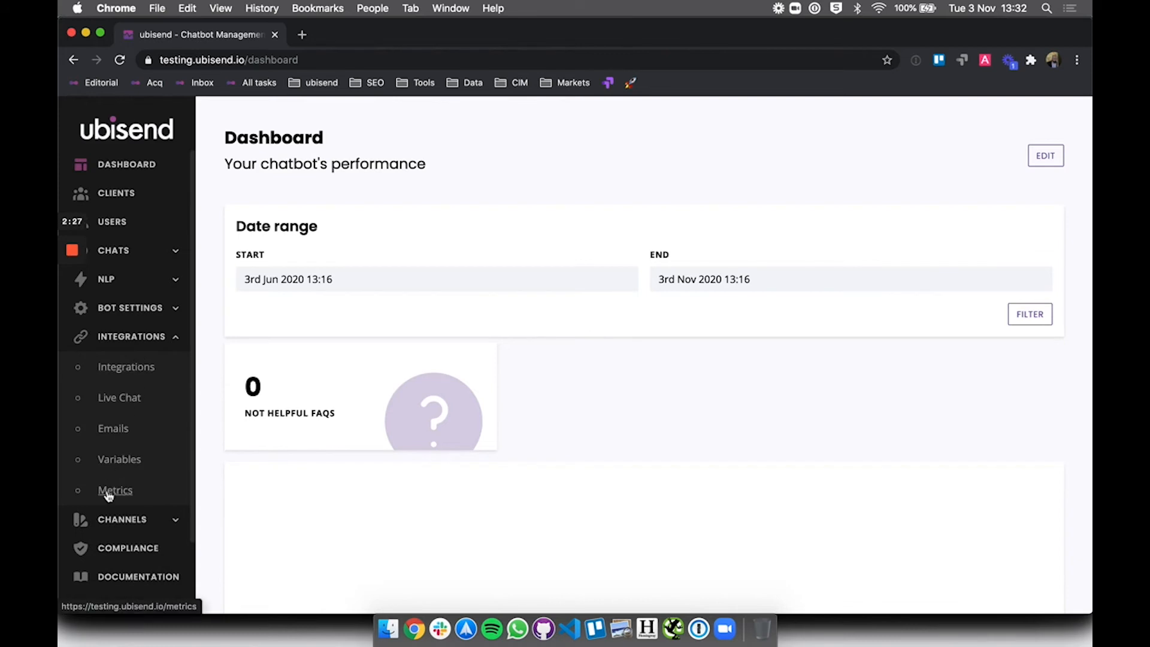
# - Create and save a custom metric named 'Bread ordered' on the Metrics page
pyautogui.click(115, 490)
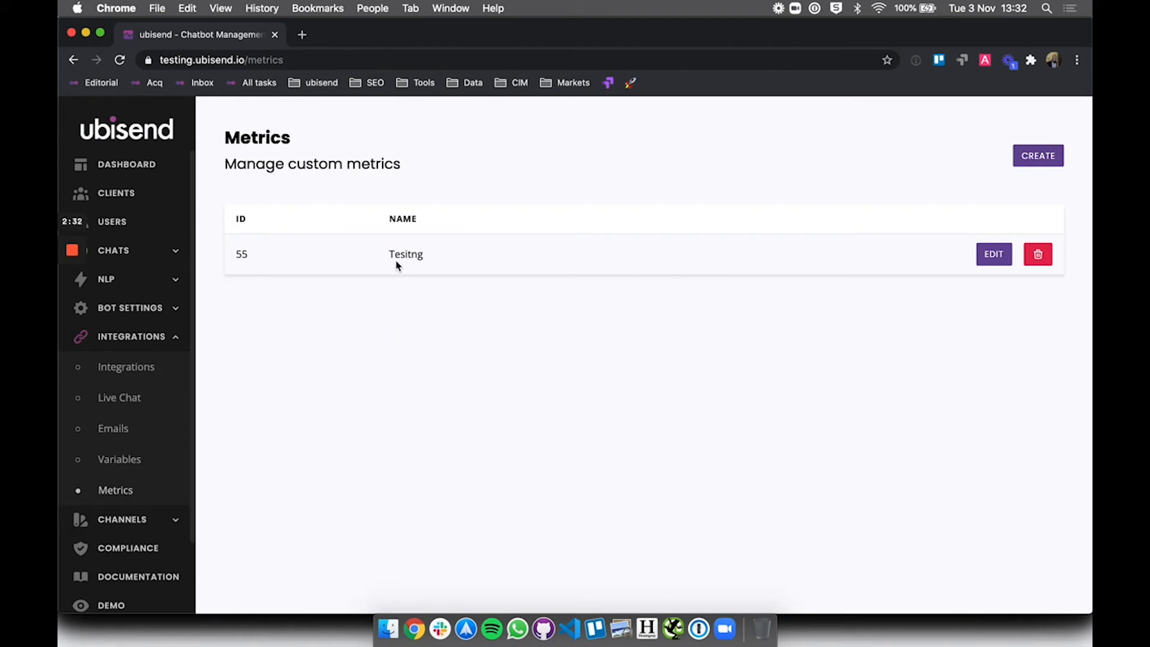
pyautogui.moveTo(1063, 154)
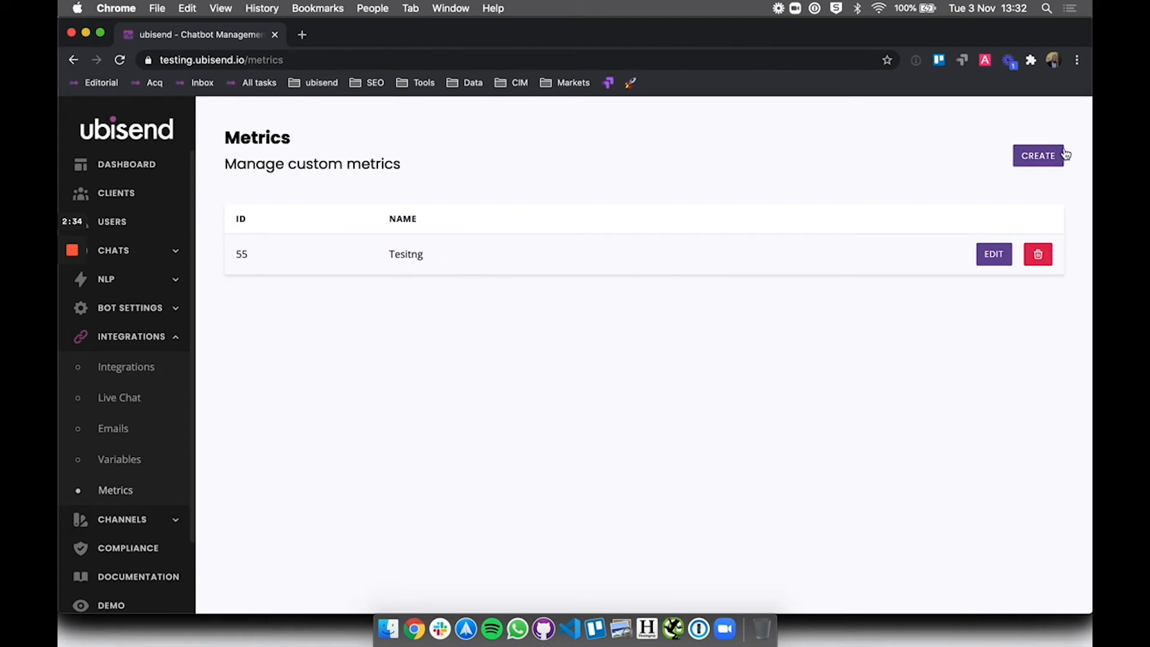
pyautogui.click(1037, 156)
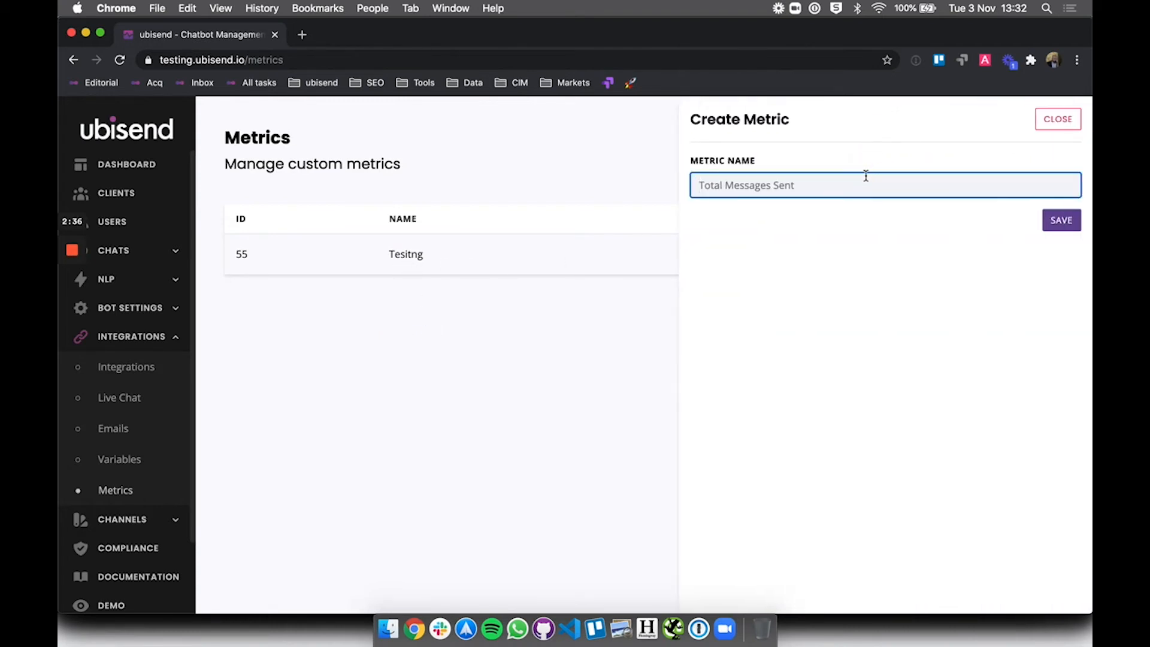
pyautogui.write('Bread ordered')
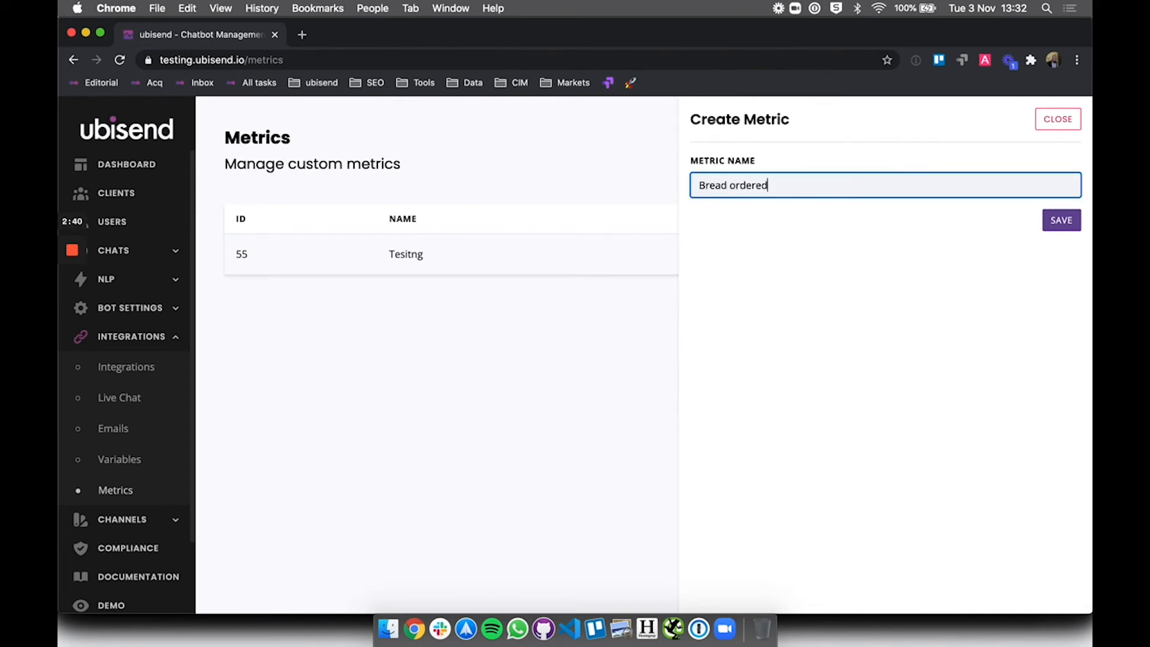
pyautogui.click(1060, 220)
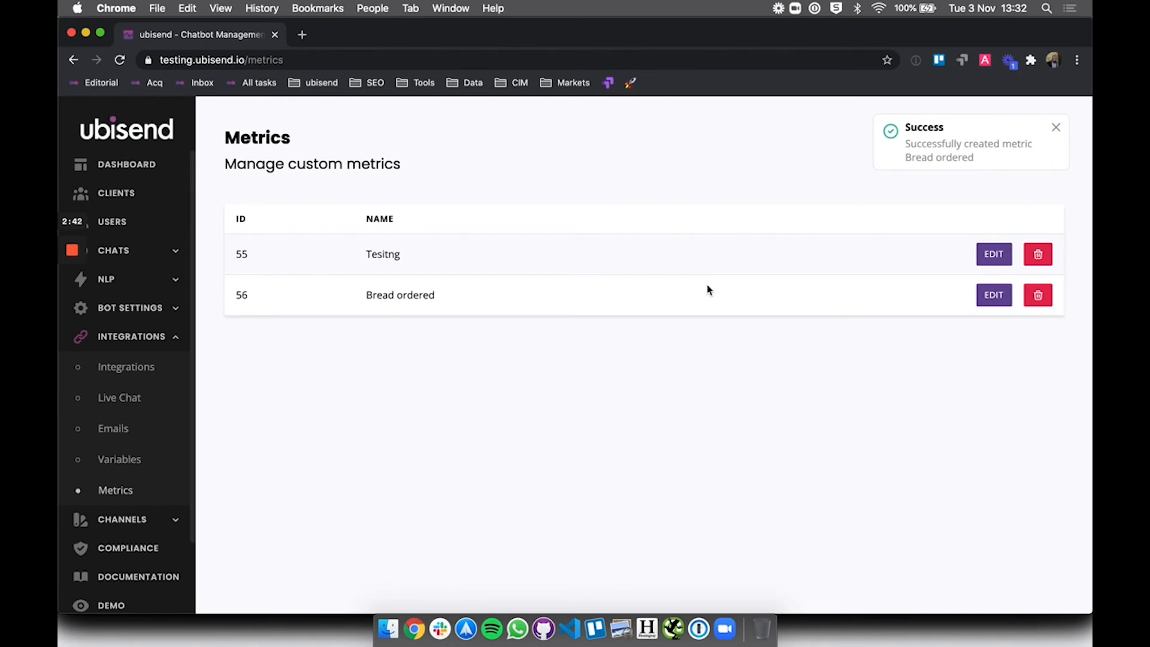
pyautogui.moveTo(158, 236)
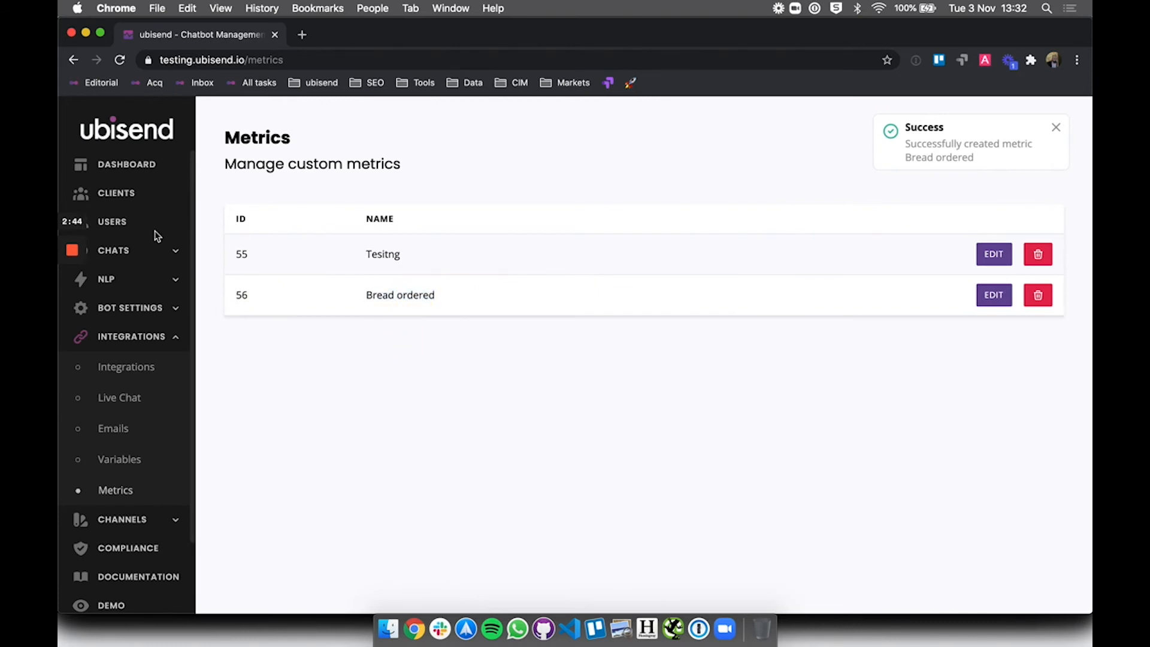
# - Make the 'Do you need help' step's transition track the Bread ordered metric
pyautogui.click(114, 250)
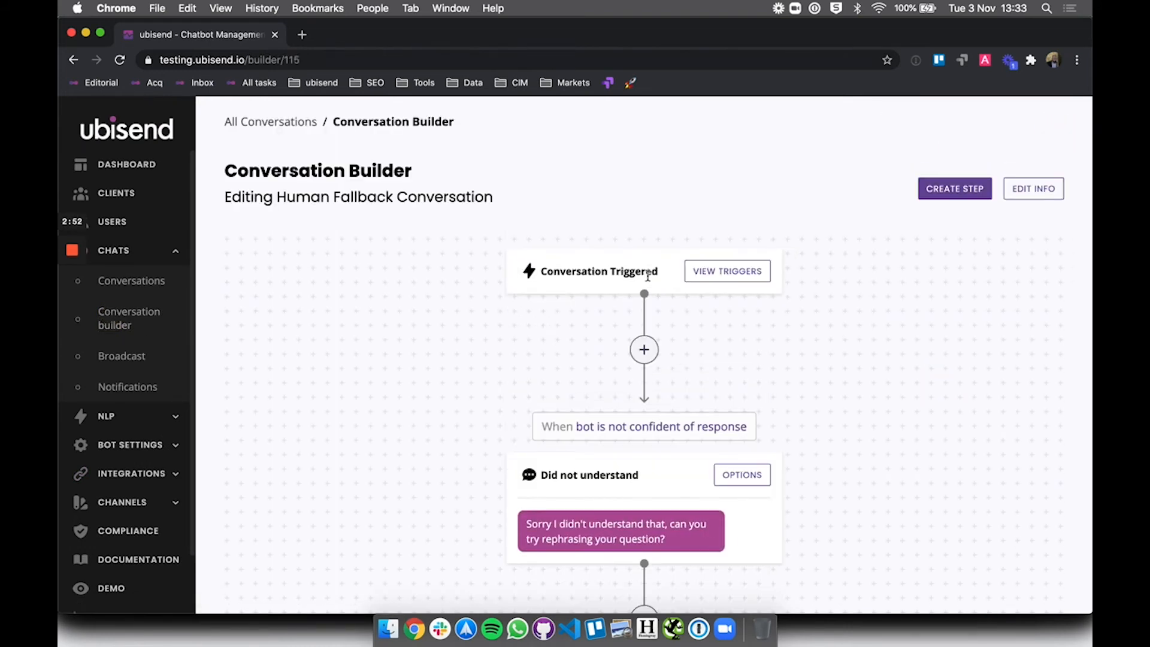
pyautogui.scroll(-3)
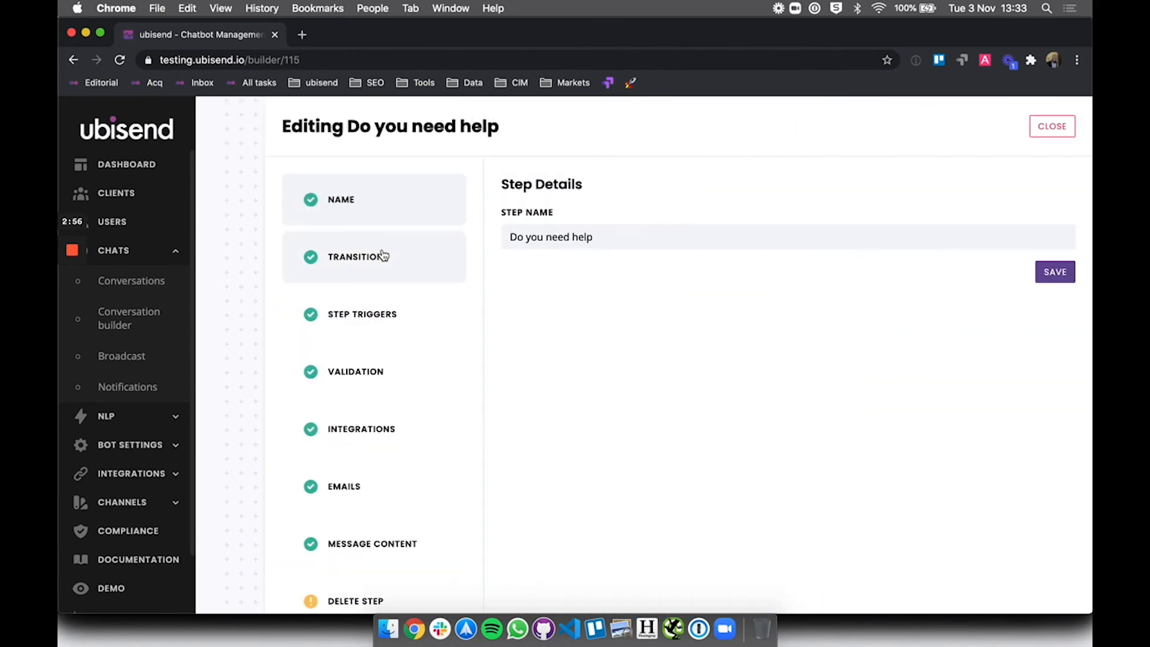
pyautogui.click(358, 256)
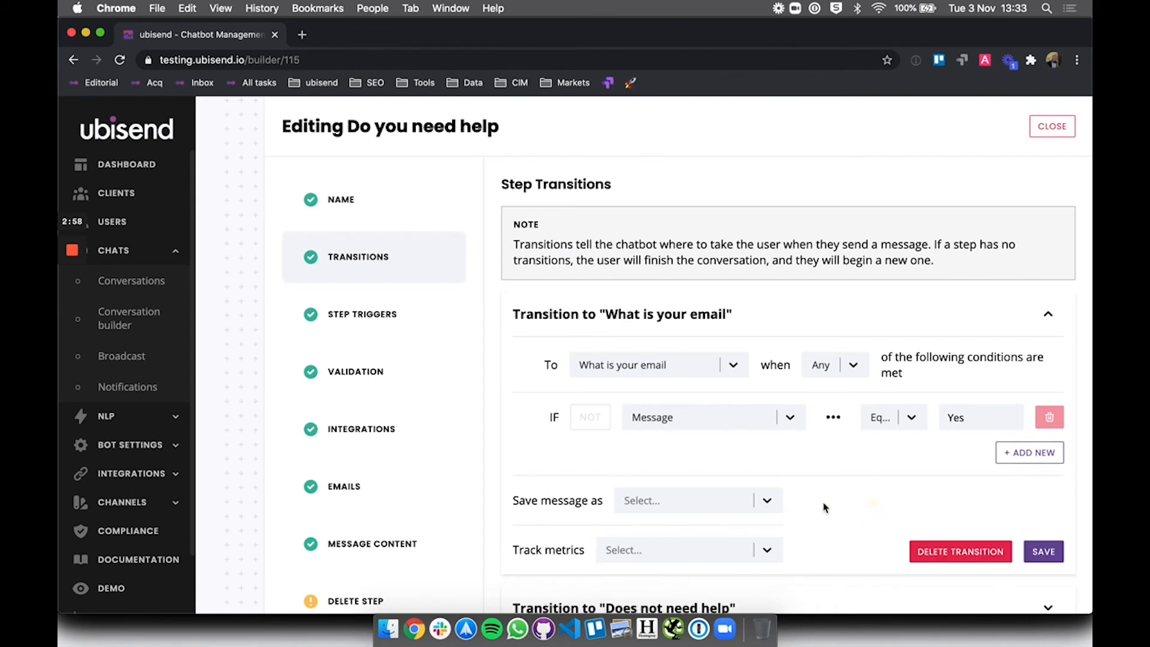
pyautogui.moveTo(626, 546)
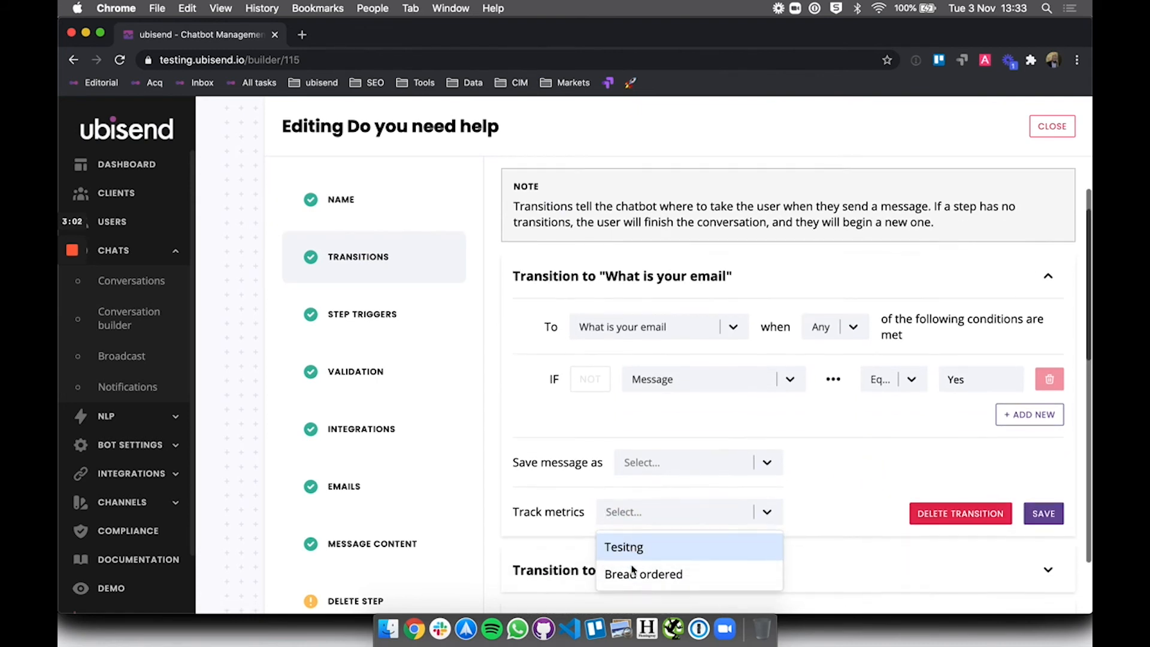
pyautogui.click(641, 573)
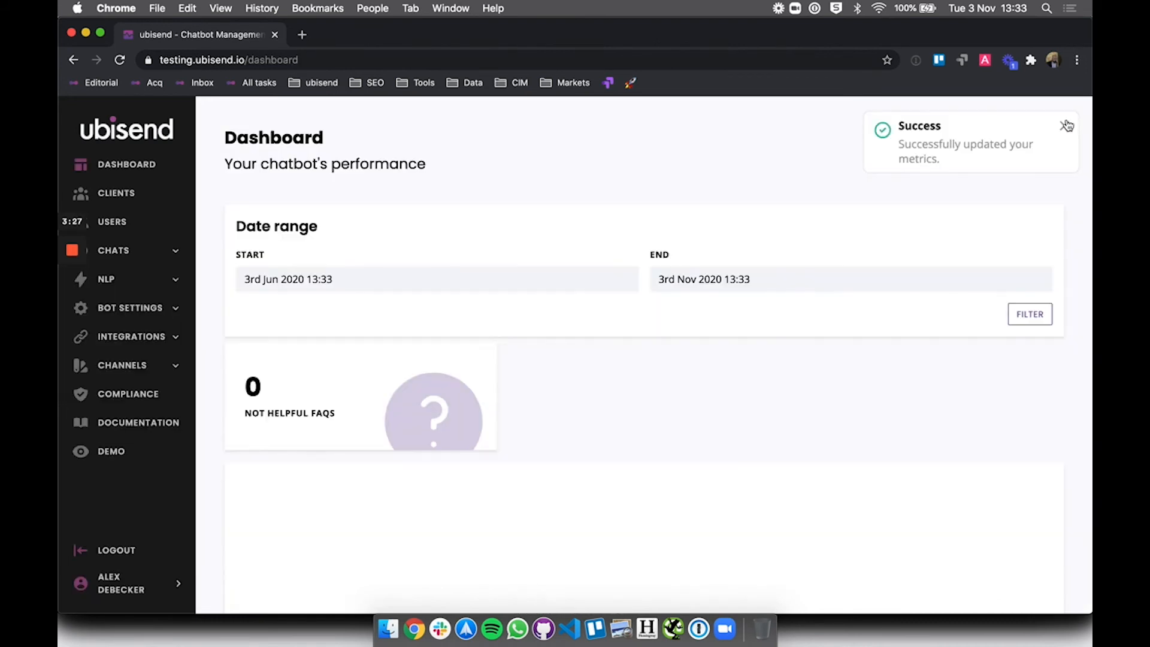
# - Dismiss the toast, re-enter edit mode and add Subscribers Per Location, Human Fallback Triggered and Bread ordered
pyautogui.click(1066, 126)
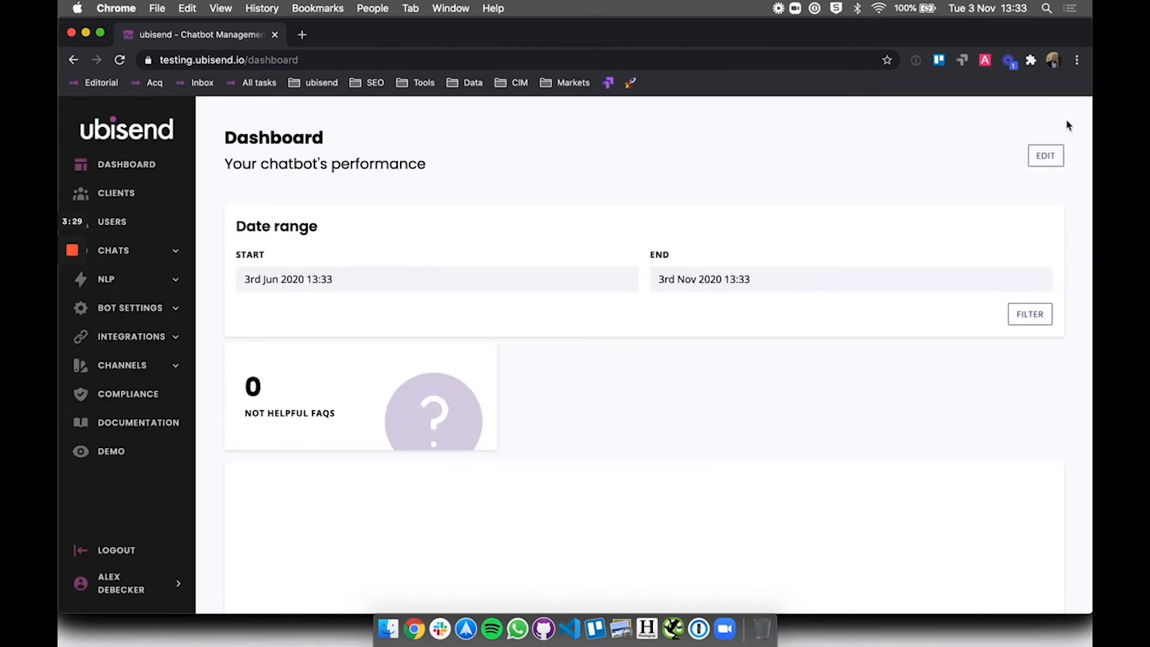
pyautogui.click(1044, 155)
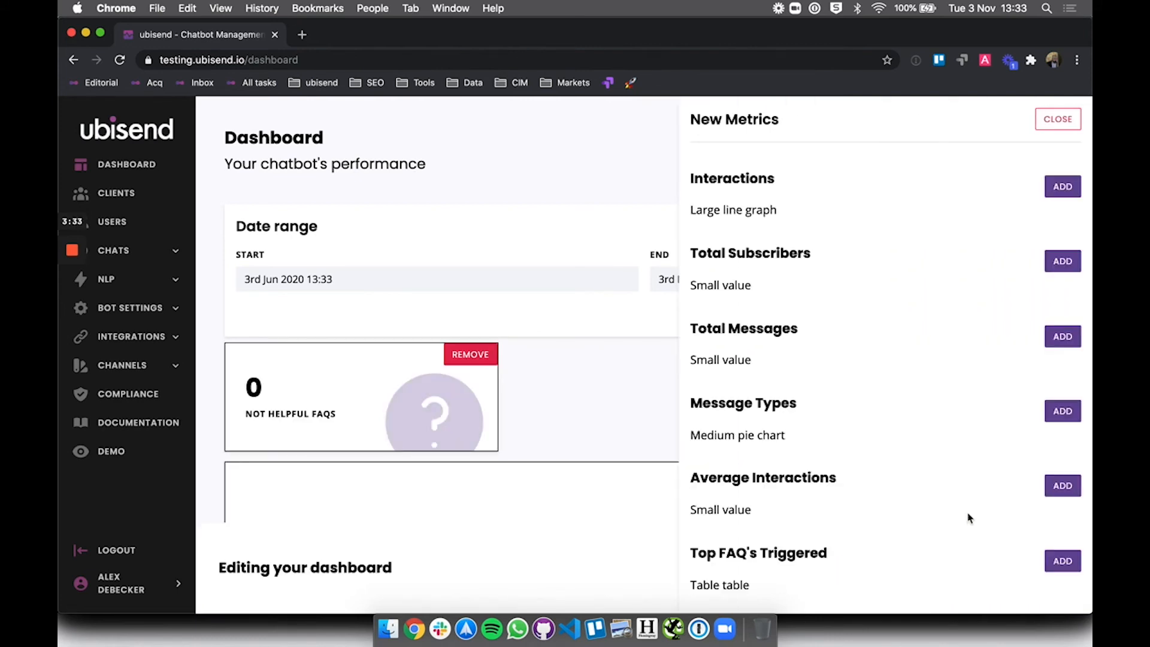
pyautogui.scroll(-3)
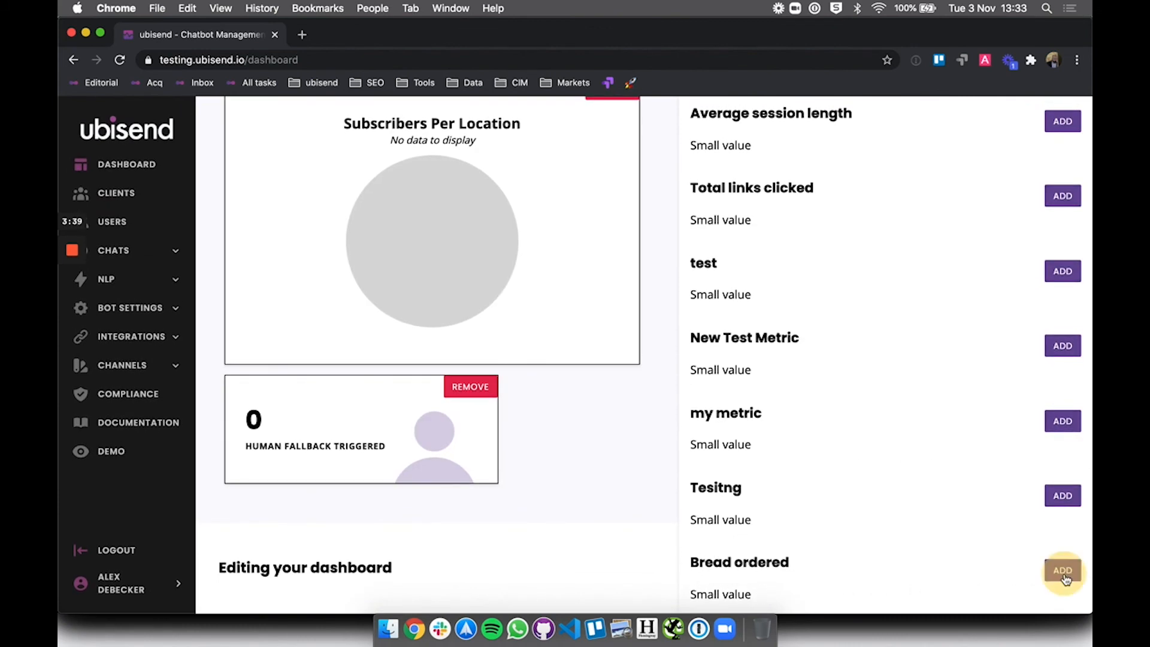
pyautogui.scroll(-3)
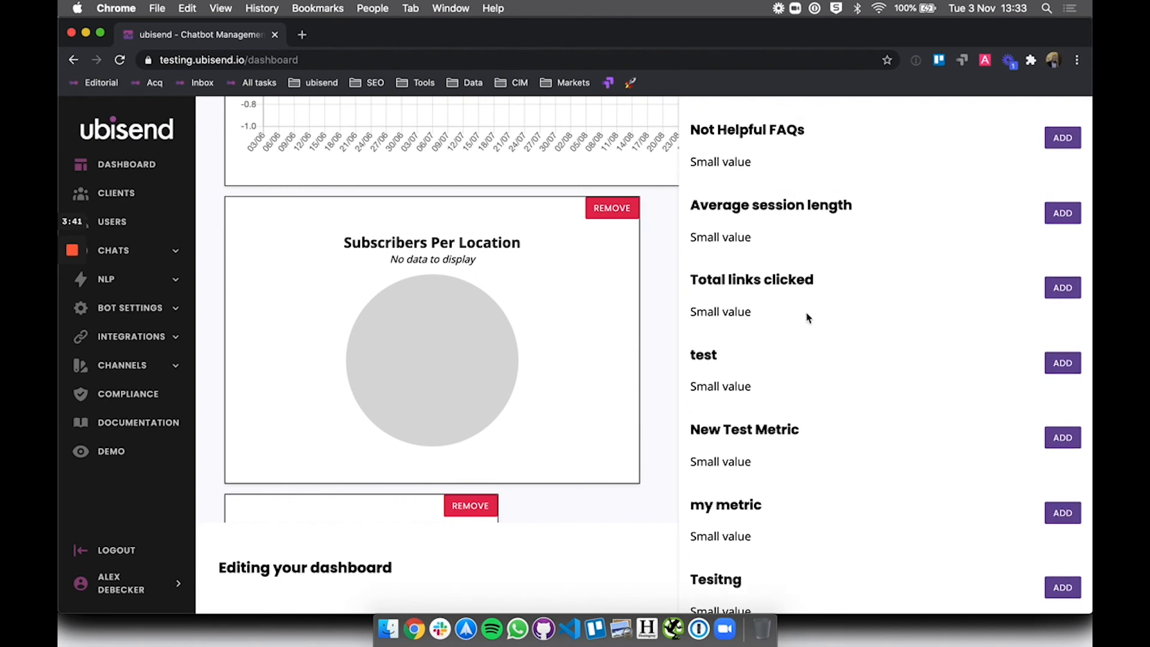